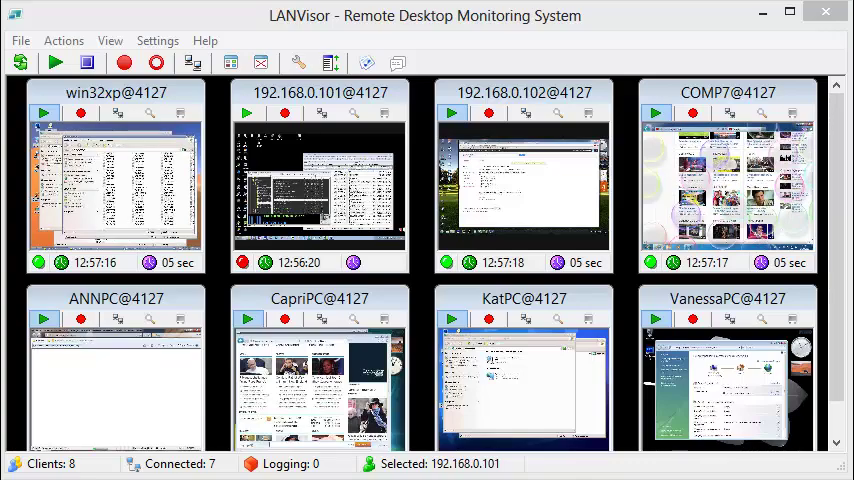
# Step: Leave the monitoring window and bring up actions for LVSetup.exe in the installer folder
pyautogui.rightClick(246, 83)
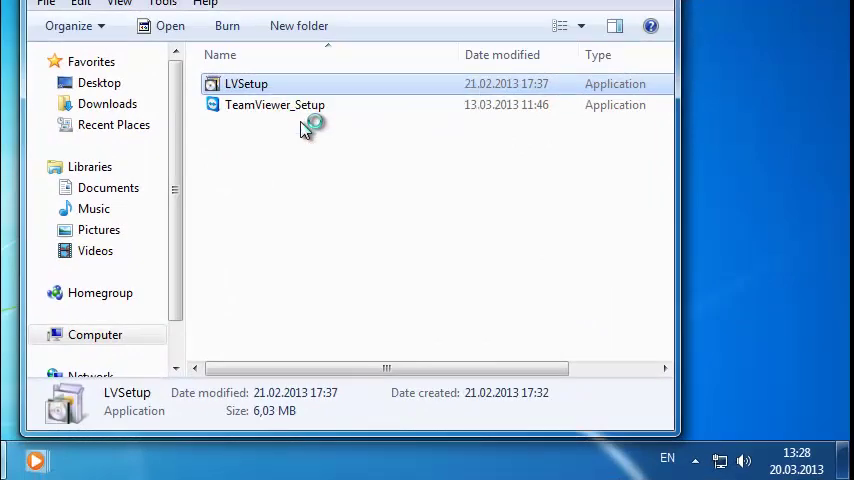
# Step: Launch LVSetup, accept the license agreement and choose the Client component
pyautogui.doubleClick(245, 83)
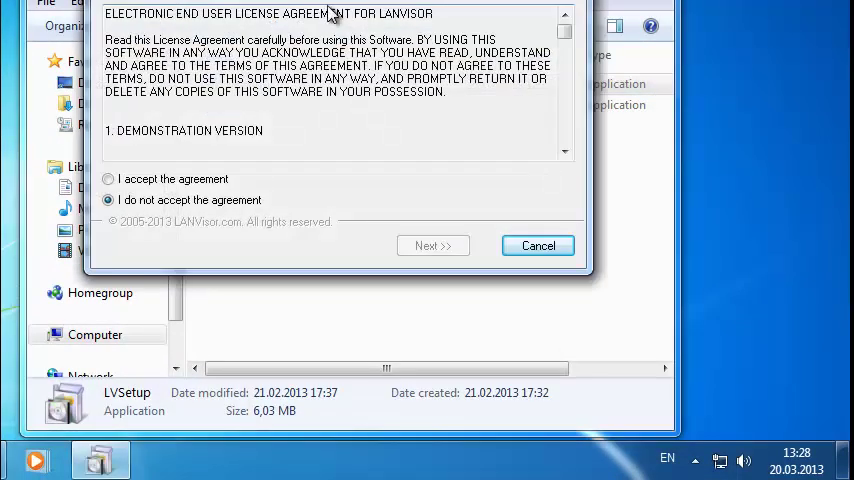
pyautogui.moveTo(334, 13); pyautogui.dragTo(467, 22)
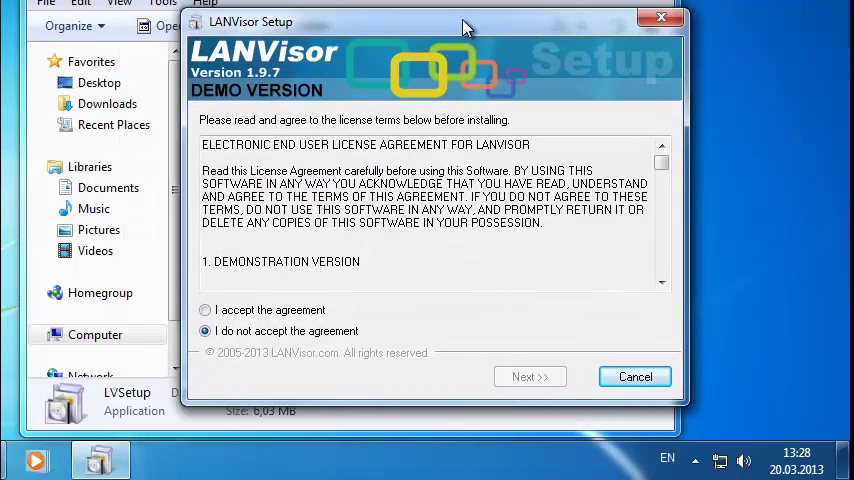
pyautogui.click(206, 309)
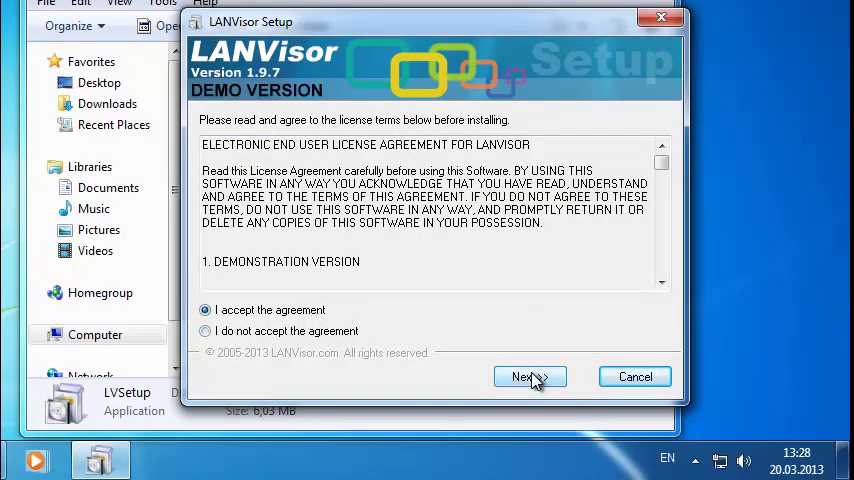
pyautogui.click(530, 376)
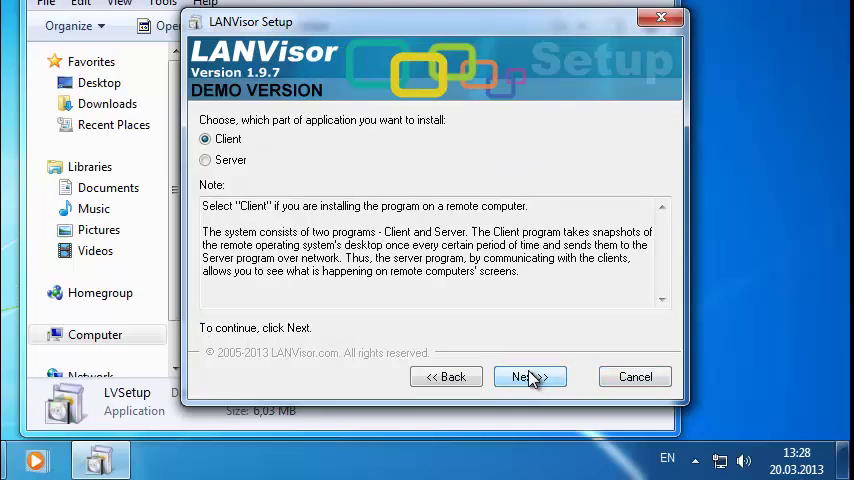
pyautogui.click(530, 376)
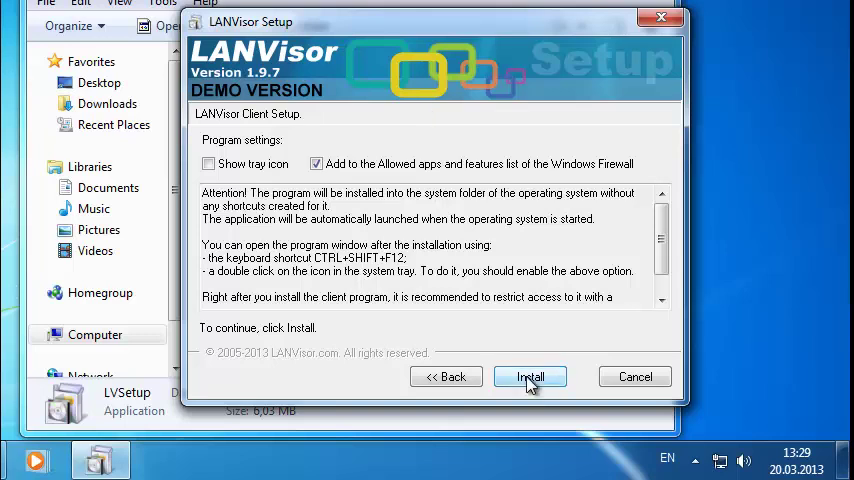
# Step: Install LANVisor Client and proceed through the final setup page
pyautogui.click(530, 376)
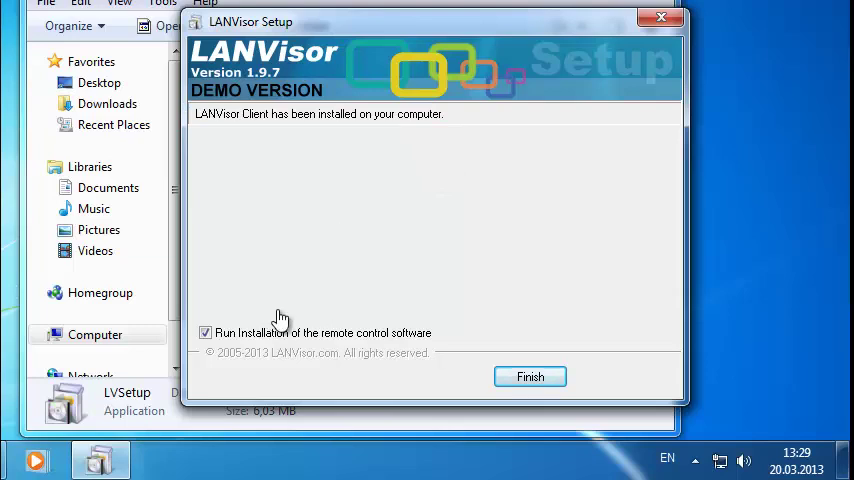
pyautogui.click(205, 332)
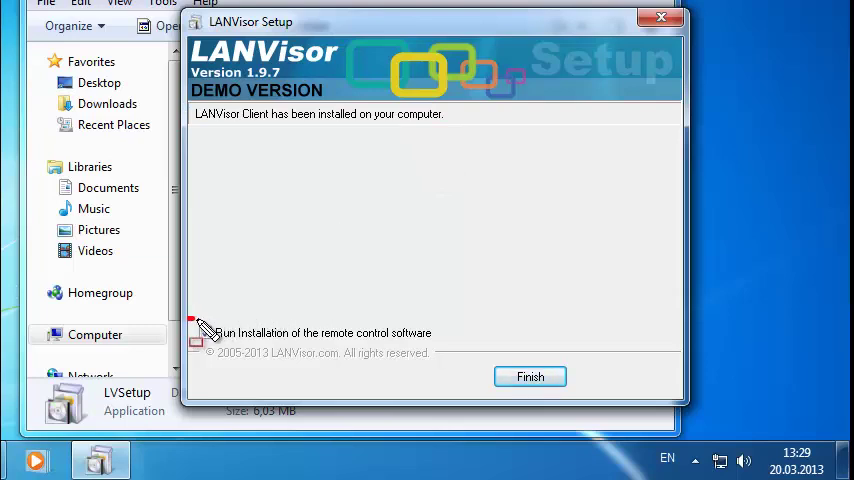
pyautogui.click(206, 332)
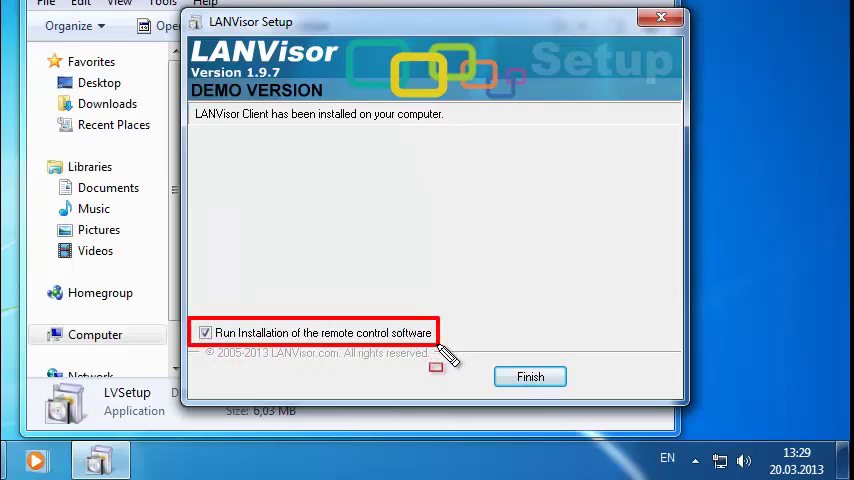
pyautogui.moveTo(460, 258)
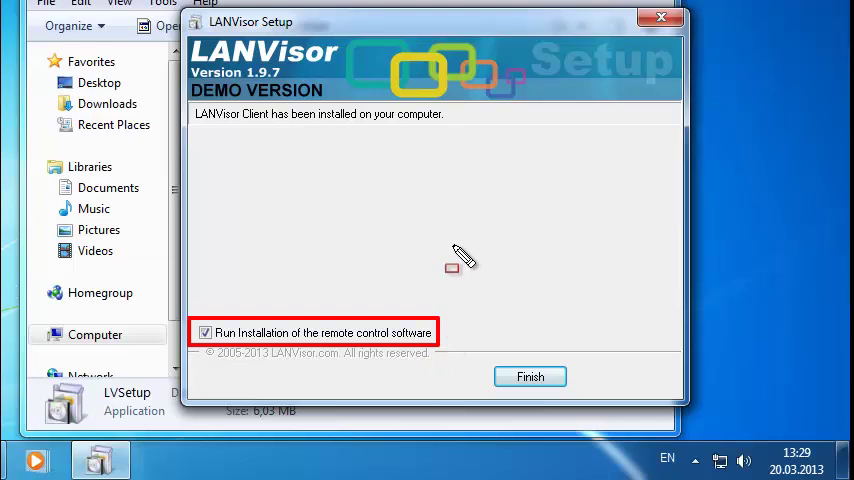
pyautogui.click(530, 376)
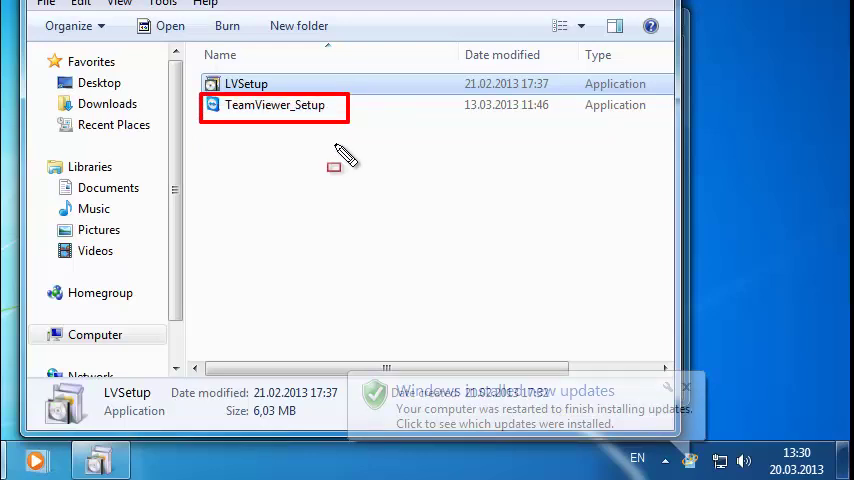
pyautogui.moveTo(363, 164)
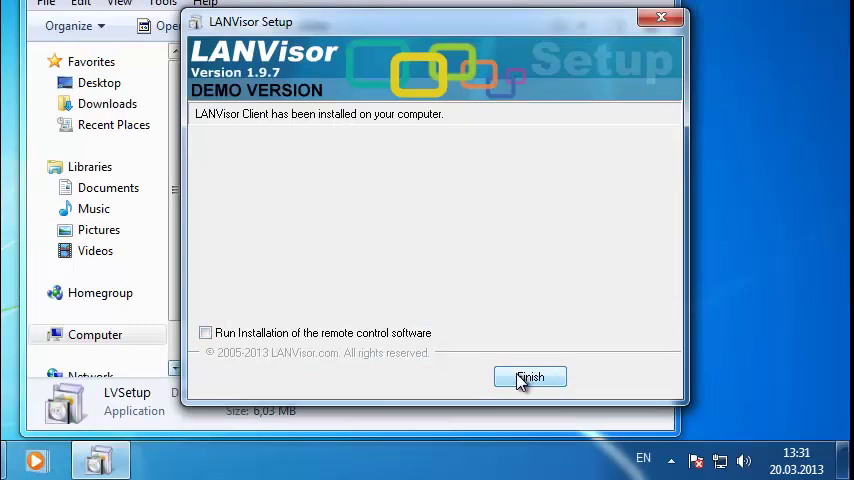
# Step: Finish client setup and confirm the COMP7 client settings on port 4127
pyautogui.click(530, 377)
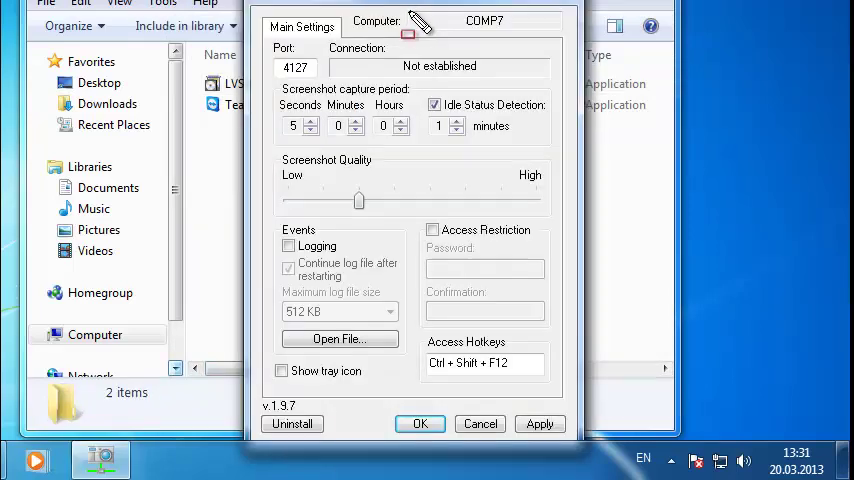
pyautogui.click(499, 20)
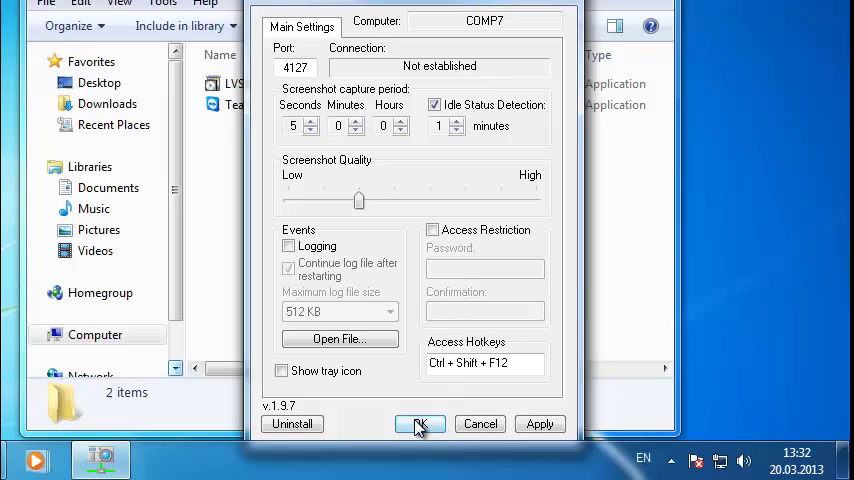
pyautogui.click(419, 424)
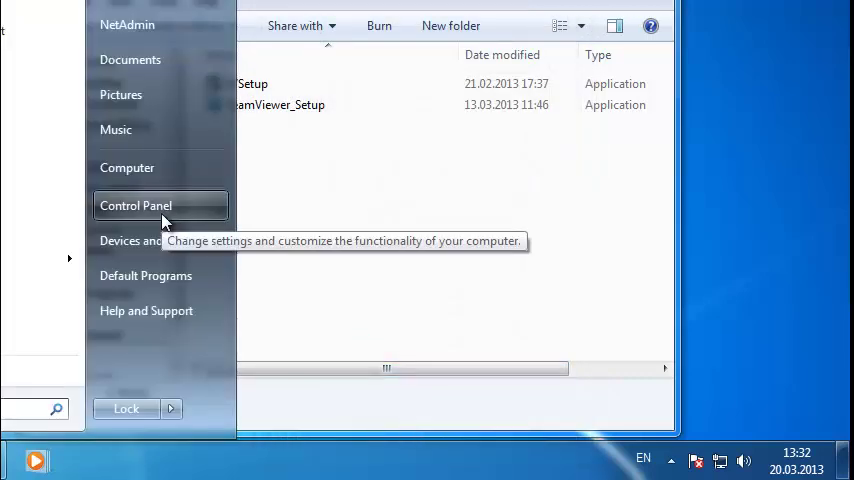
# Step: Verify LANVisor Client is allowed through Windows Firewall on Home/Work networks
pyautogui.click(135, 205)
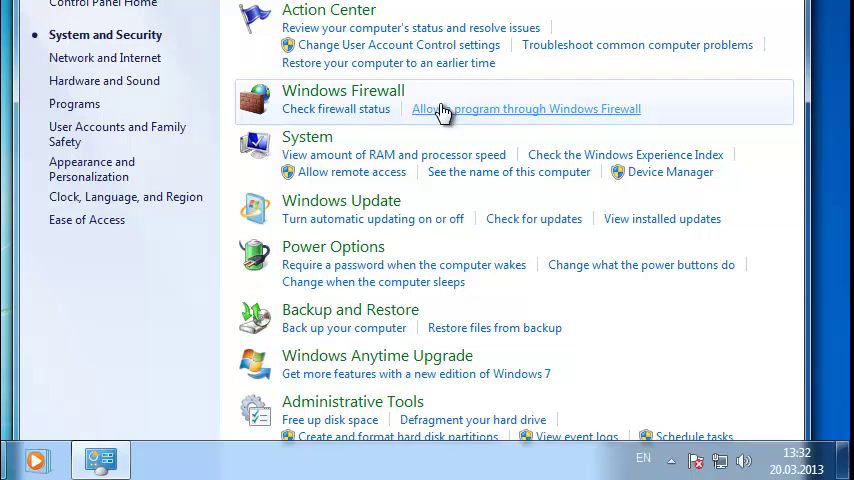
pyautogui.moveTo(457, 118)
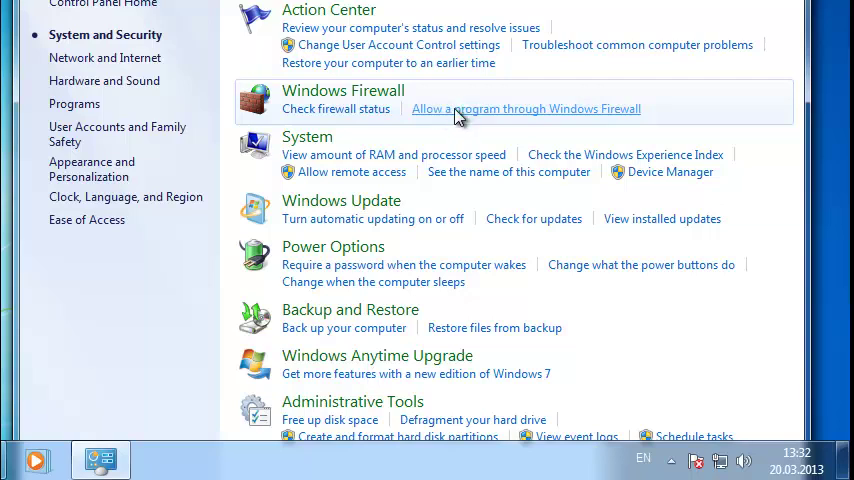
pyautogui.click(527, 109)
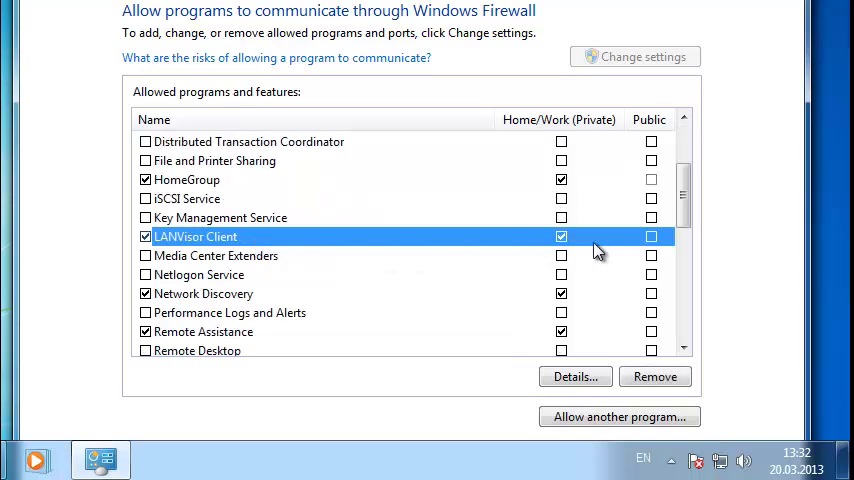
pyautogui.click(650, 236)
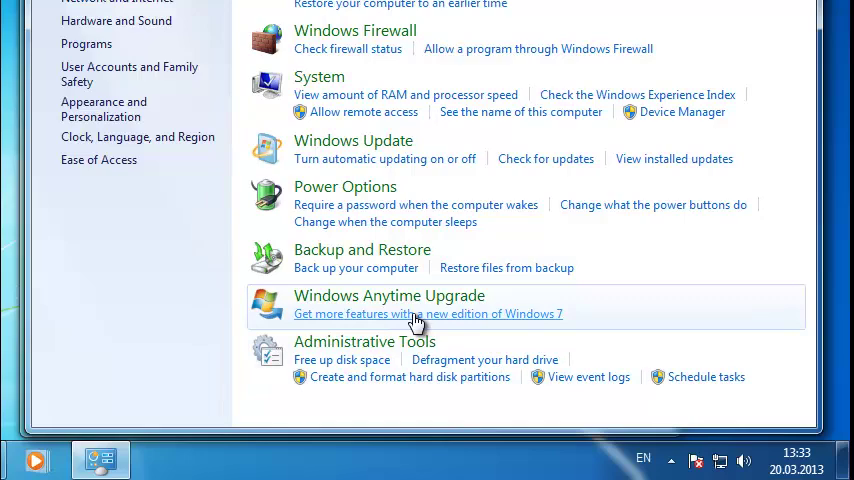
pyautogui.moveTo(392, 316)
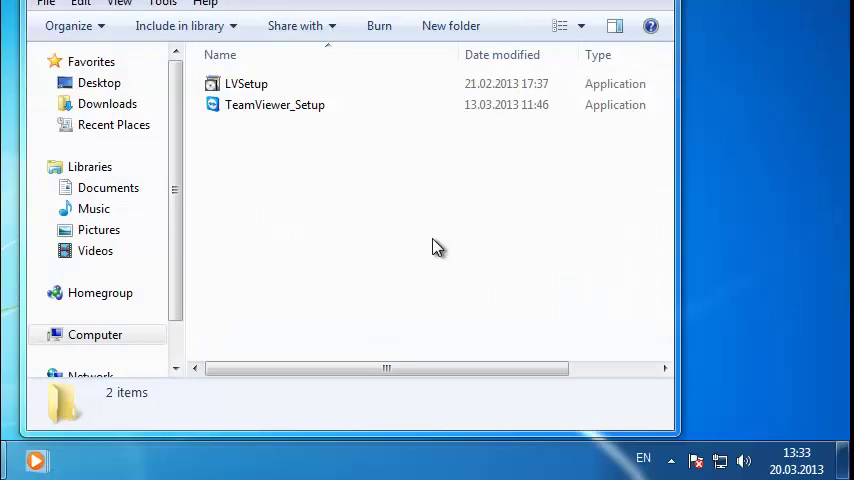
pyautogui.moveTo(378, 189)
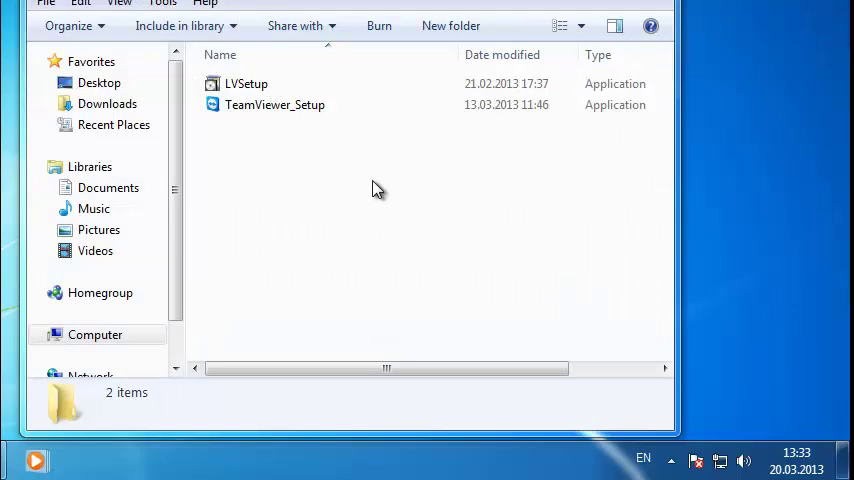
# Step: Run LVSetup.exe again as administrator
pyautogui.rightClick(246, 83)
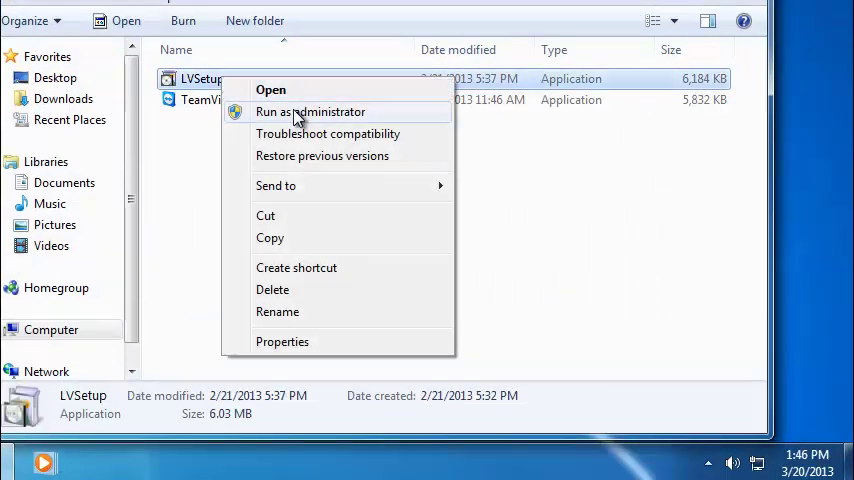
pyautogui.click(310, 111)
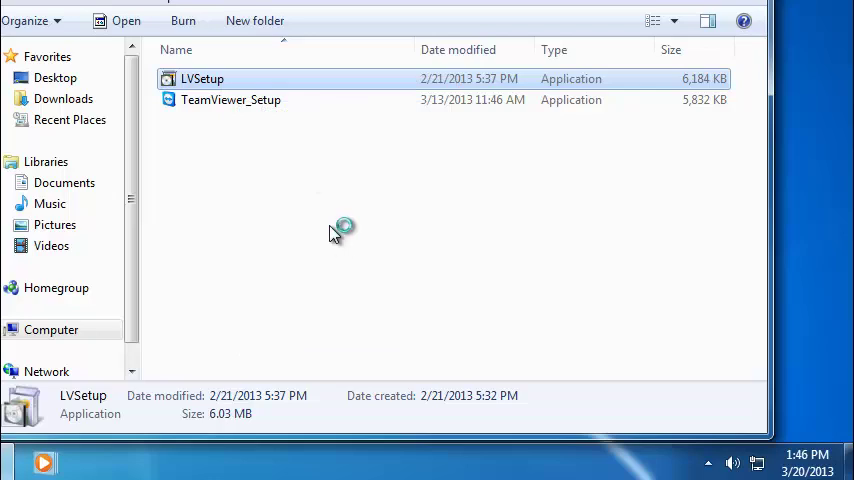
pyautogui.doubleClick(202, 78)
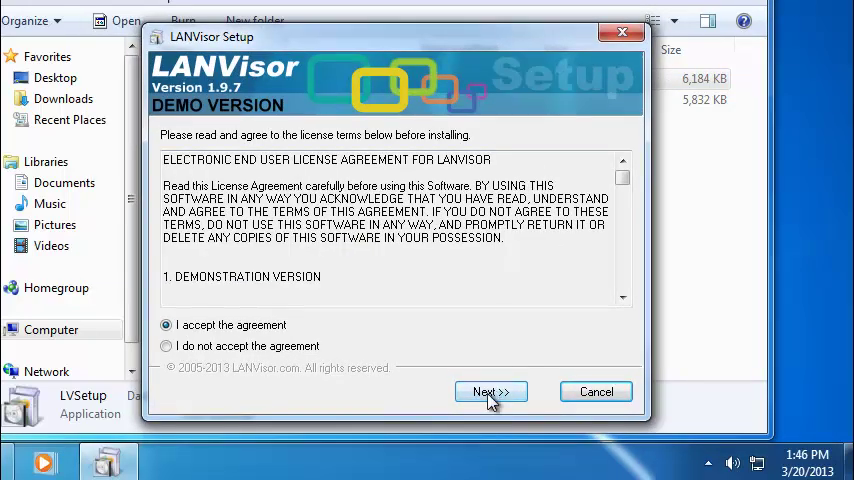
# Step: Install LANVisor Server for the current user in the default folder, skipping remote control software
pyautogui.click(490, 391)
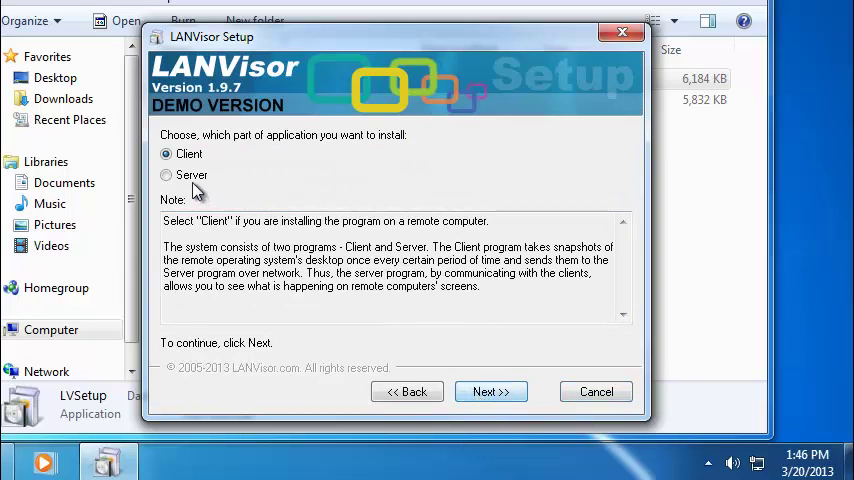
pyautogui.click(166, 175)
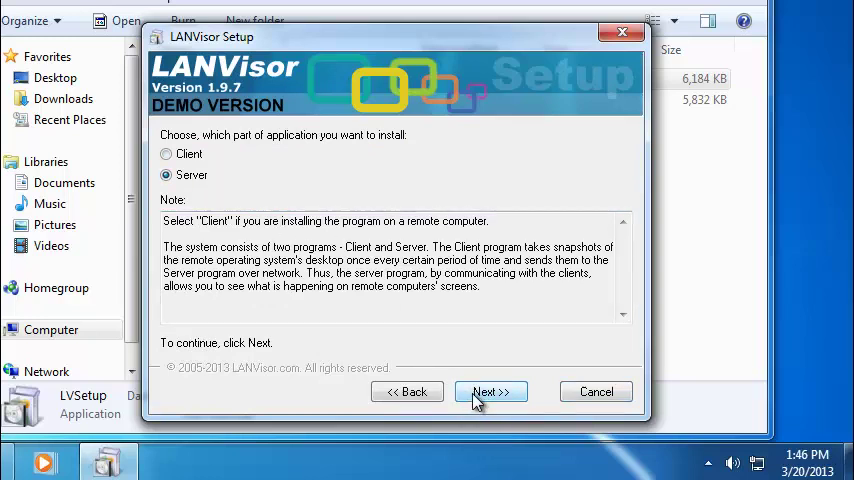
pyautogui.click(491, 391)
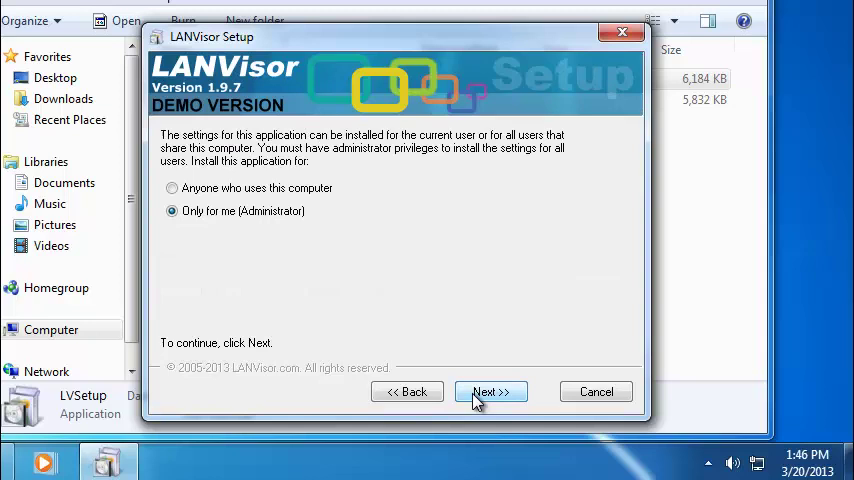
pyautogui.moveTo(482, 402)
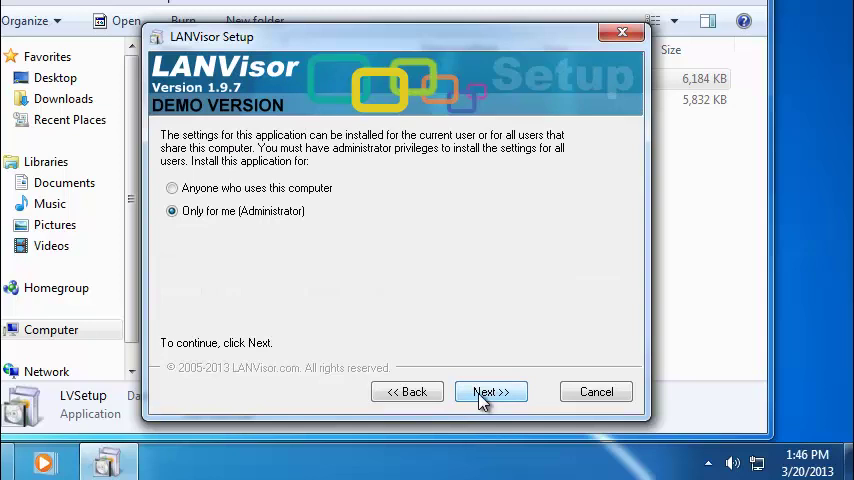
pyautogui.click(490, 391)
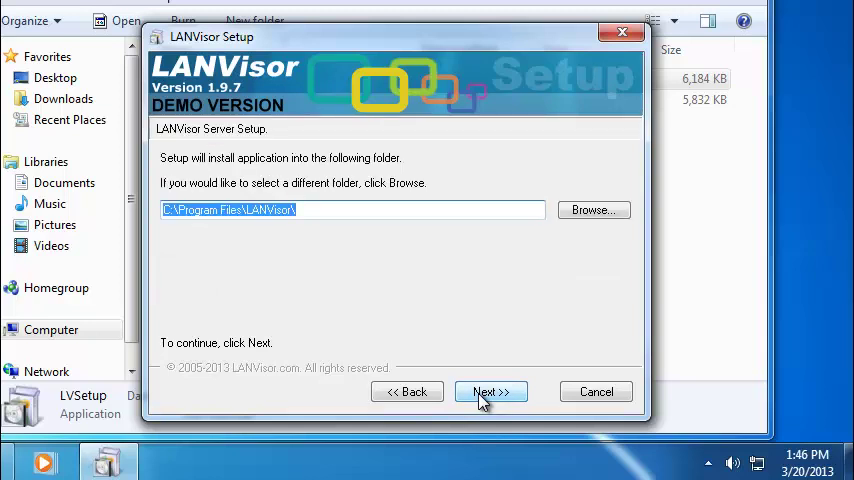
pyautogui.click(490, 391)
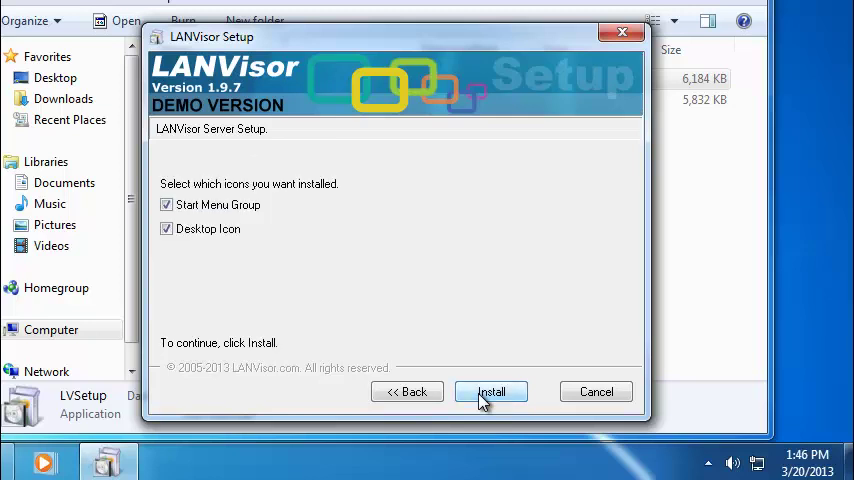
pyautogui.click(491, 391)
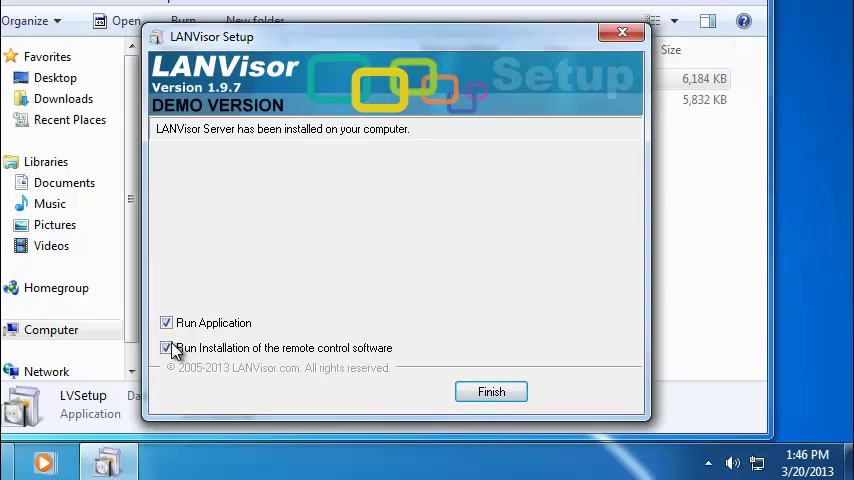
pyautogui.click(166, 348)
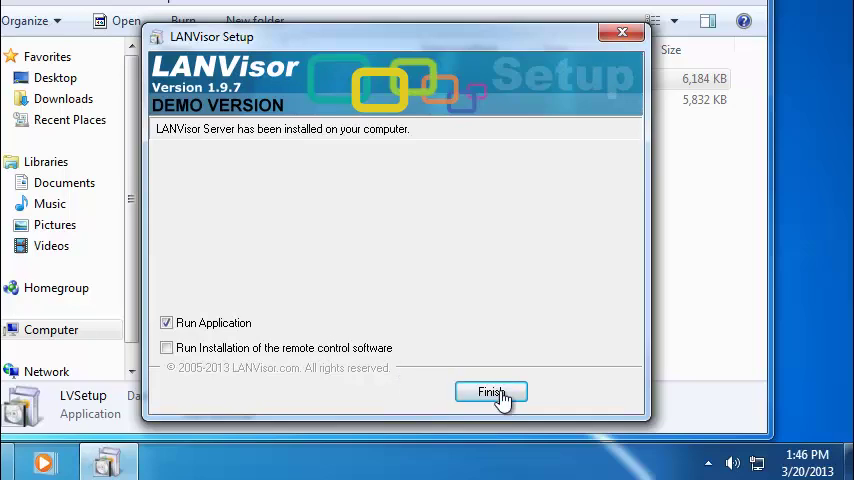
pyautogui.click(490, 392)
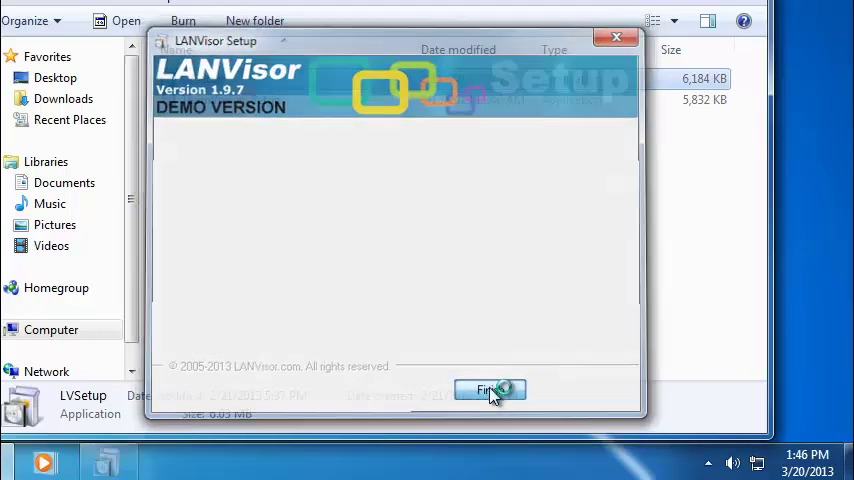
# Step: Open the Clients page in Options and edit the 127.0.0.1 client
pyautogui.click(488, 389)
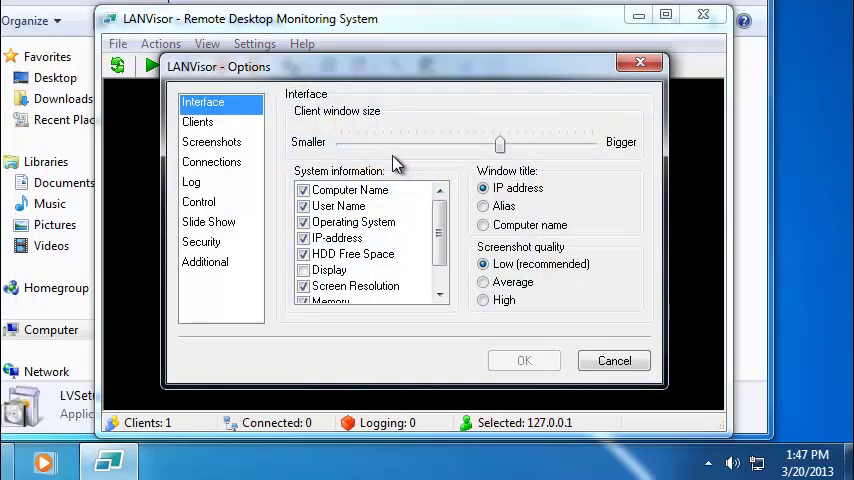
pyautogui.click(197, 121)
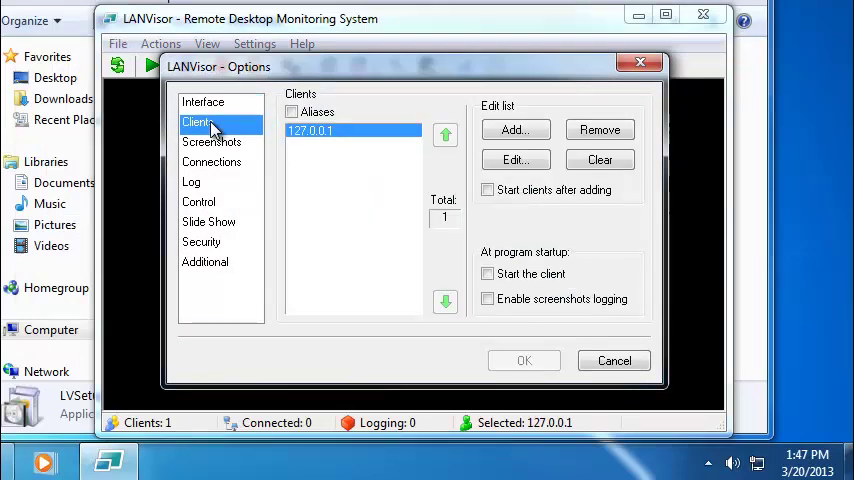
pyautogui.click(330, 131)
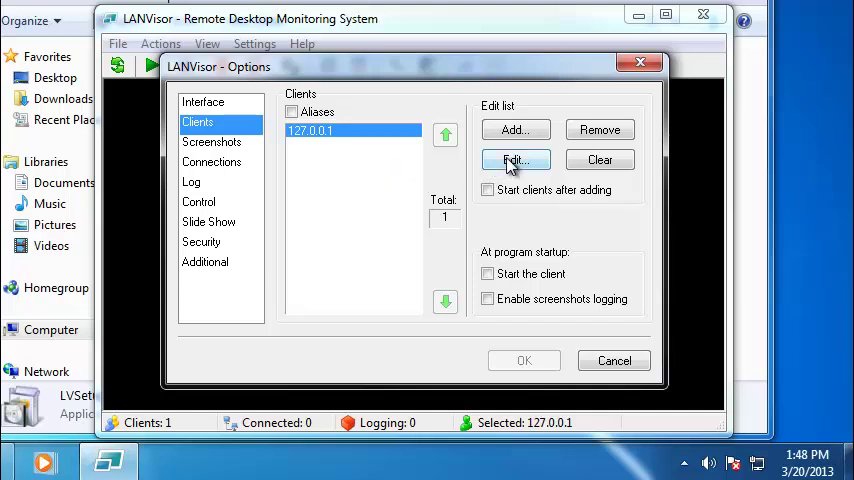
pyautogui.click(514, 160)
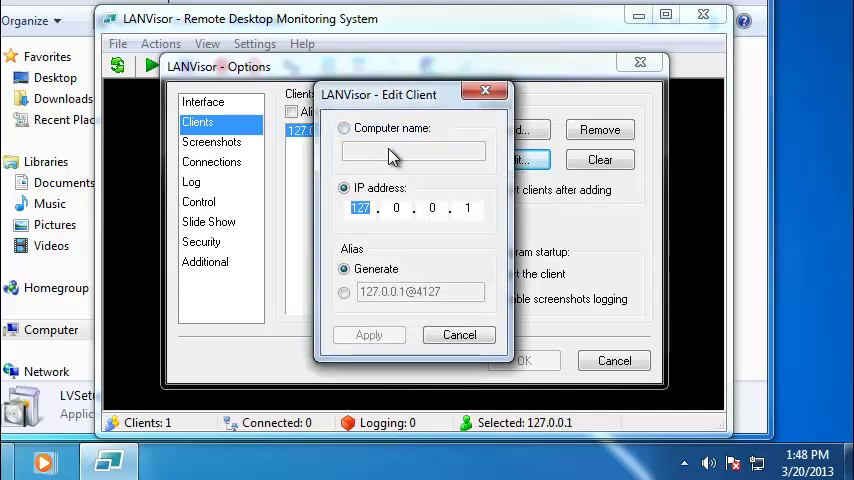
# Step: Set the client to computer name COMP7 with alias 'Helen's Computer' and apply
pyautogui.click(344, 128)
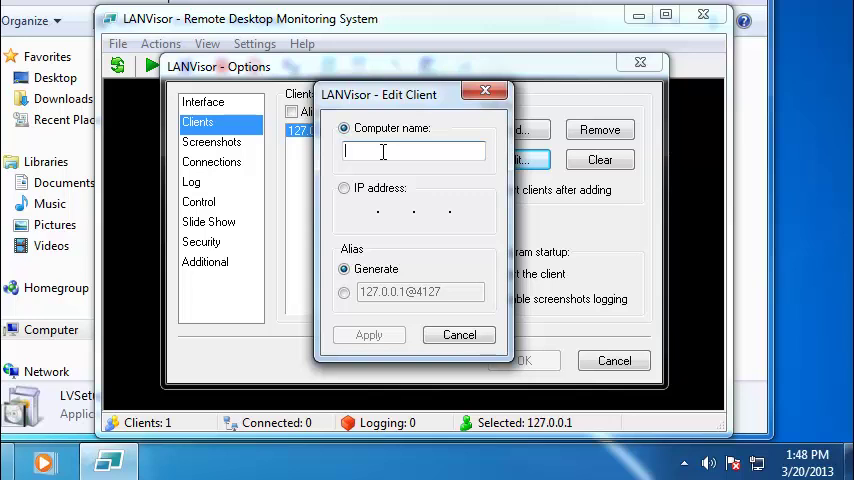
pyautogui.write('COMP7')
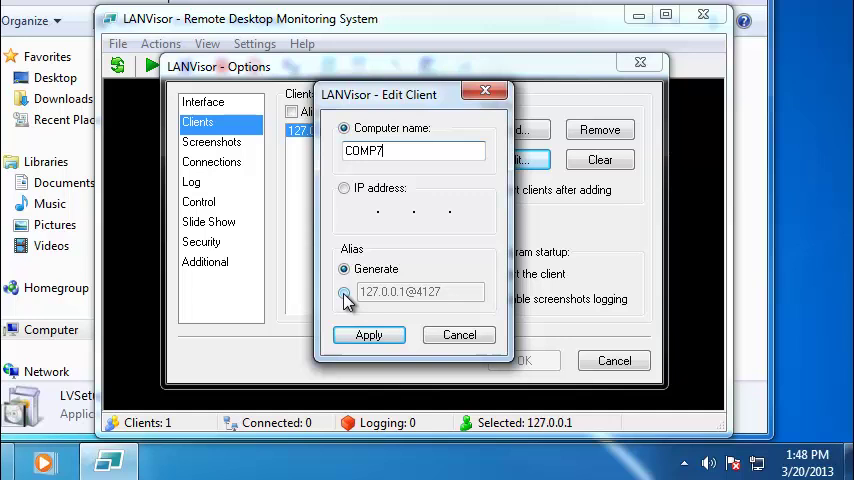
pyautogui.click(344, 291)
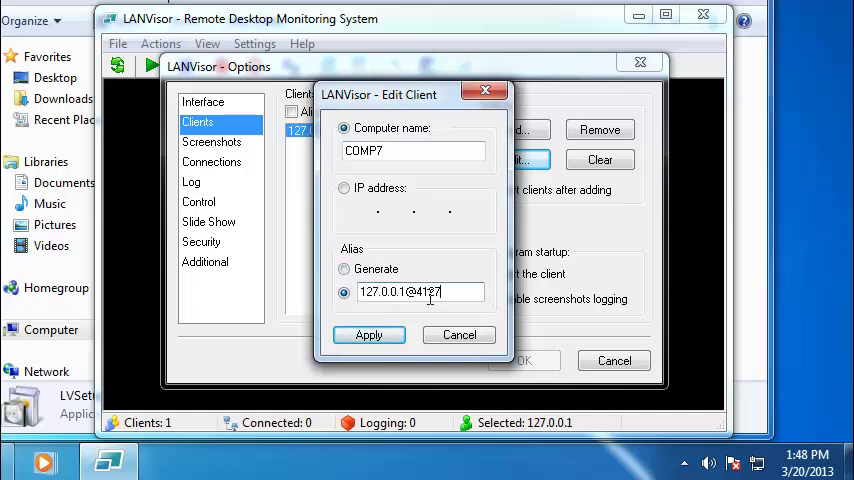
pyautogui.tripleClick(413, 291)
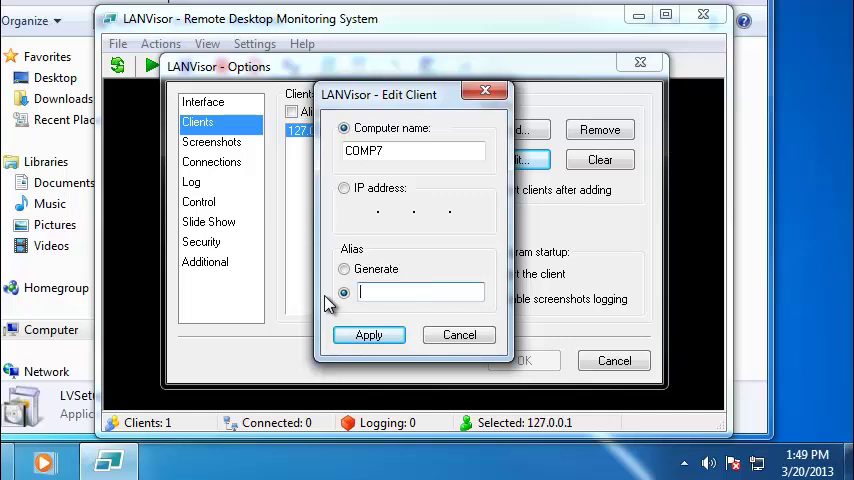
pyautogui.write('H')
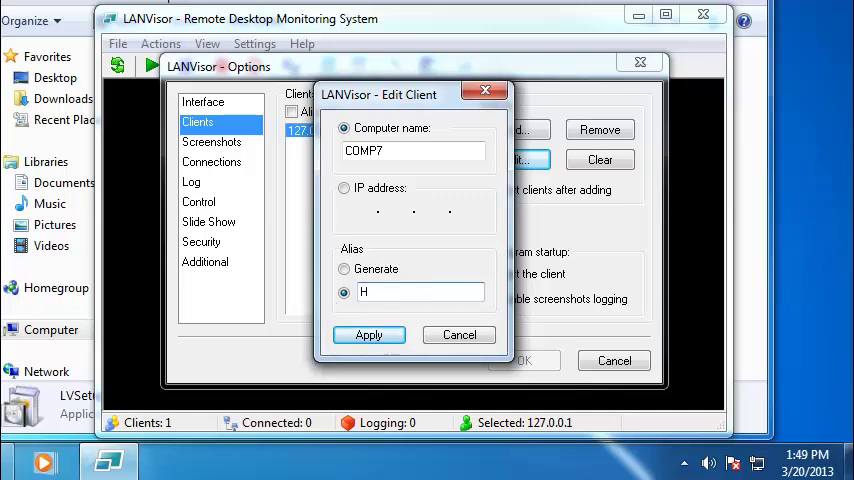
pyautogui.write('elen')
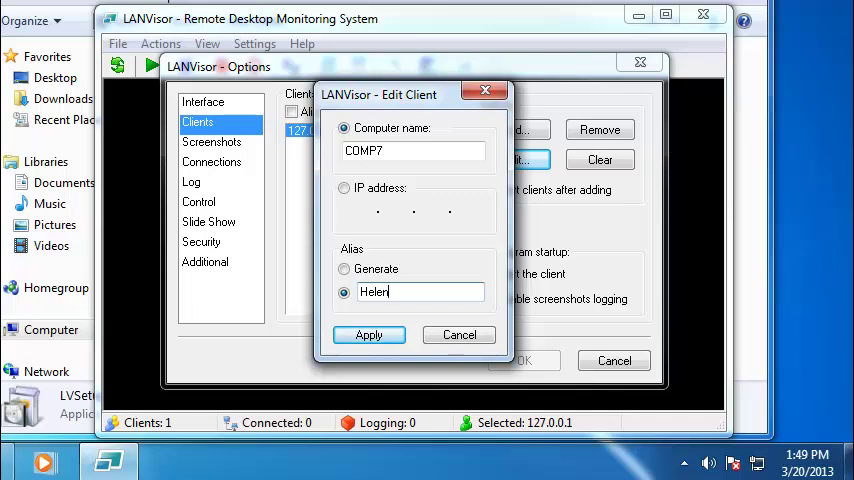
pyautogui.write("'s")
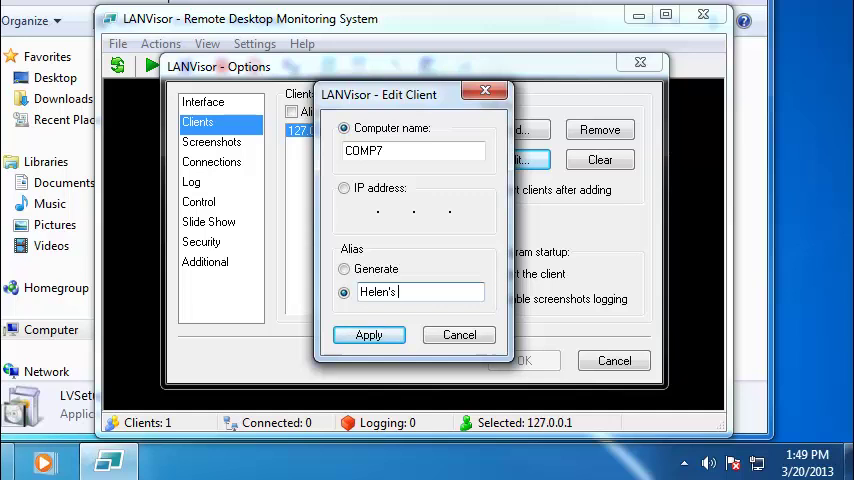
pyautogui.write('C')
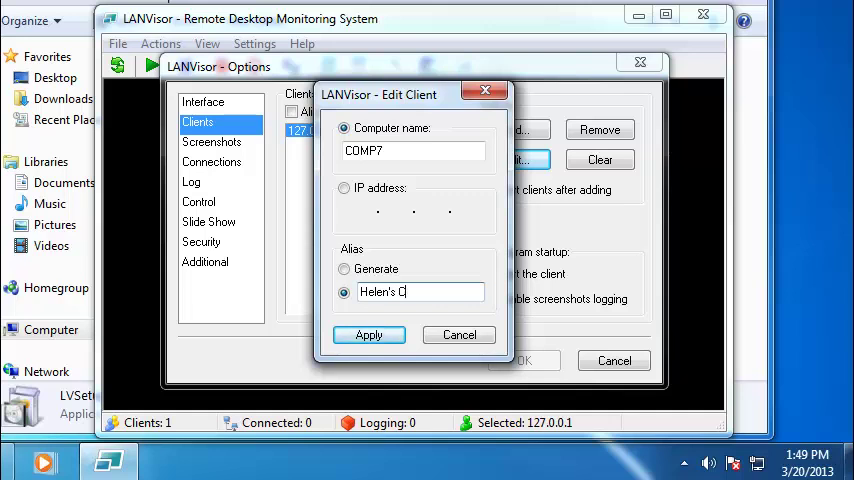
pyautogui.write('omputer')
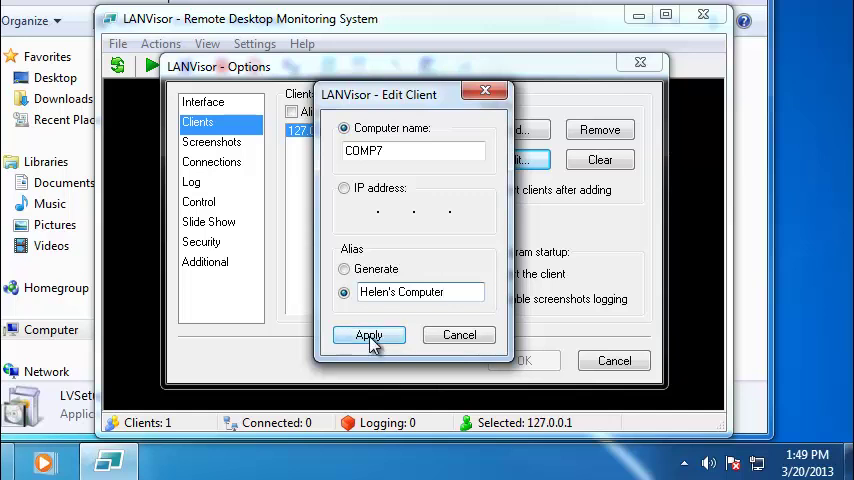
pyautogui.click(368, 335)
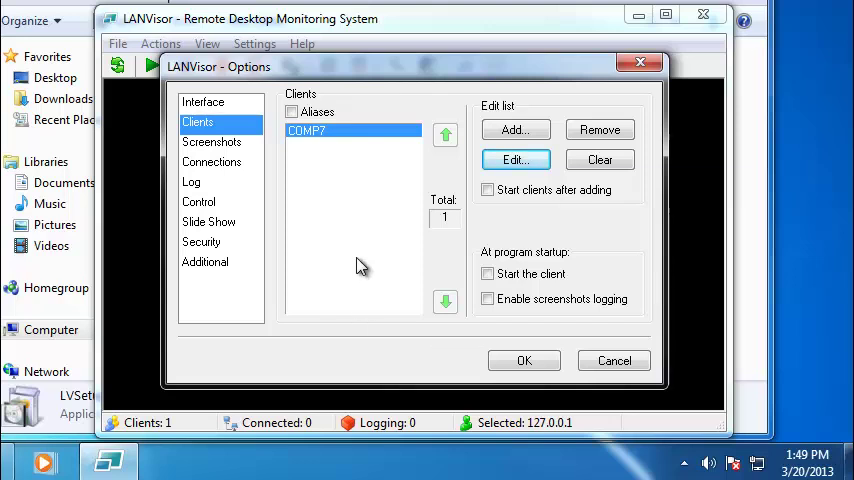
# Step: Enable aliases in the client list, save the options and start monitoring COMP7
pyautogui.click(291, 111)
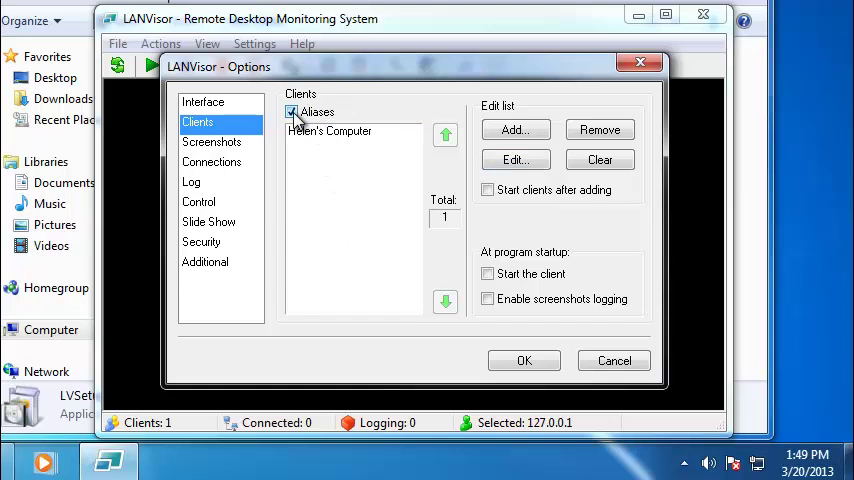
pyautogui.click(523, 360)
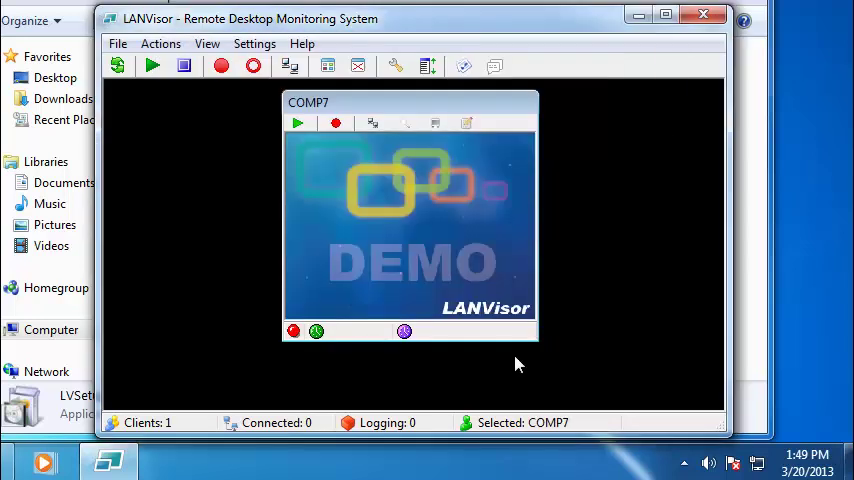
pyautogui.click(298, 123)
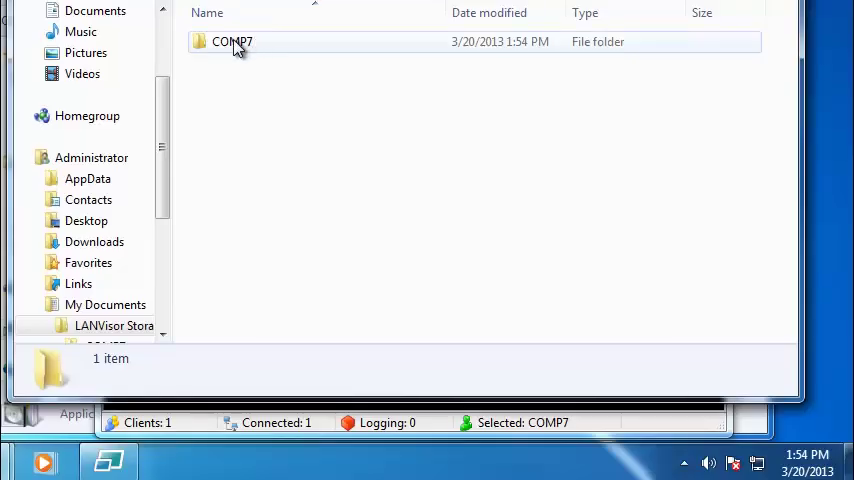
# Step: Open the COMP7 folder in LANVisor Storage to view its 20 saved screenshots
pyautogui.doubleClick(232, 42)
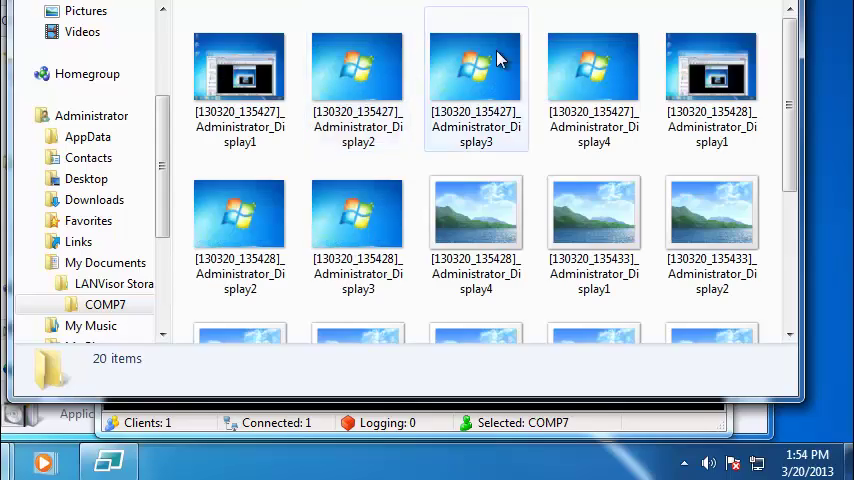
pyautogui.moveTo(610, 78)
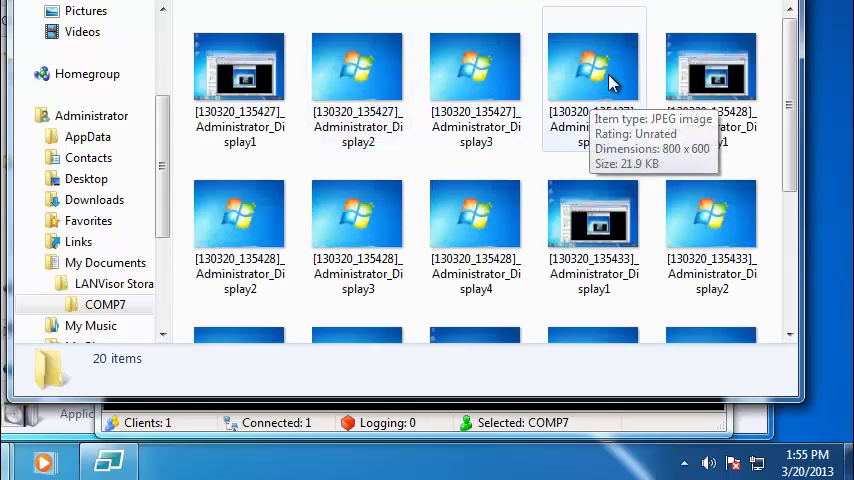